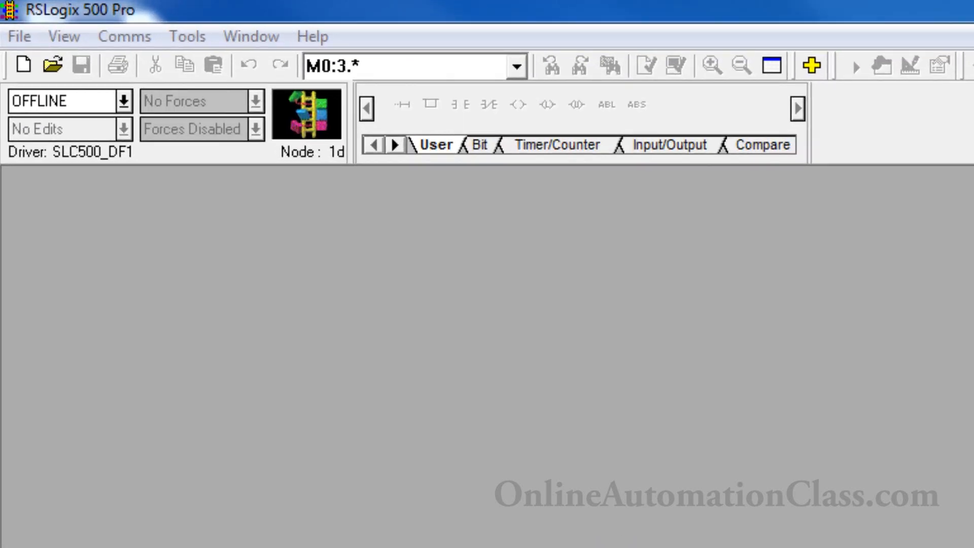
pyautogui.moveTo(290, 406)
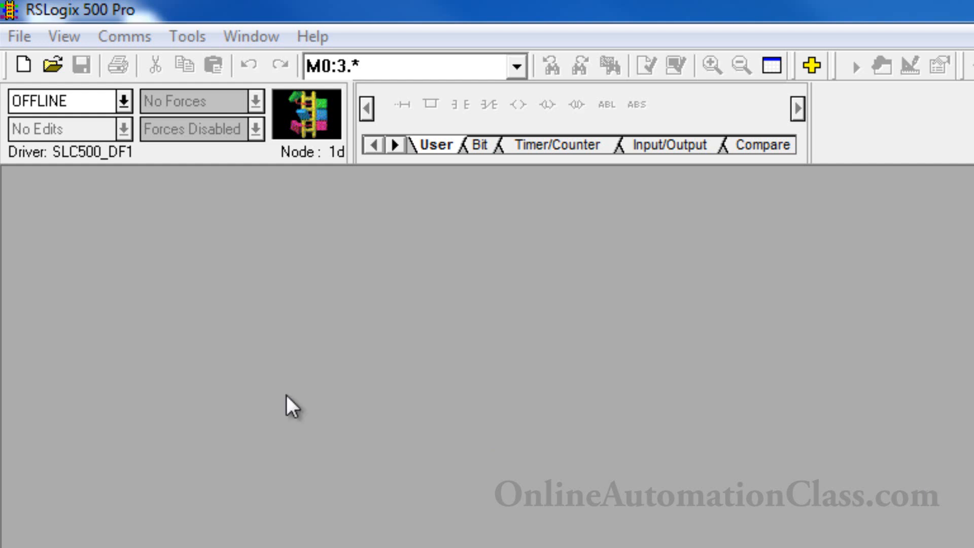
# - Start a new project from the File menu so the processor type list appears
pyautogui.click(19, 36)
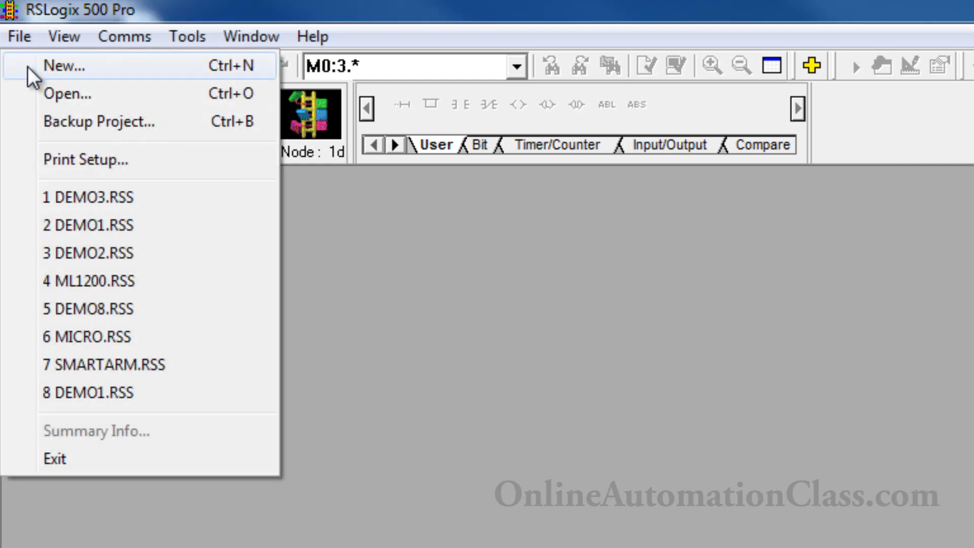
pyautogui.click(61, 66)
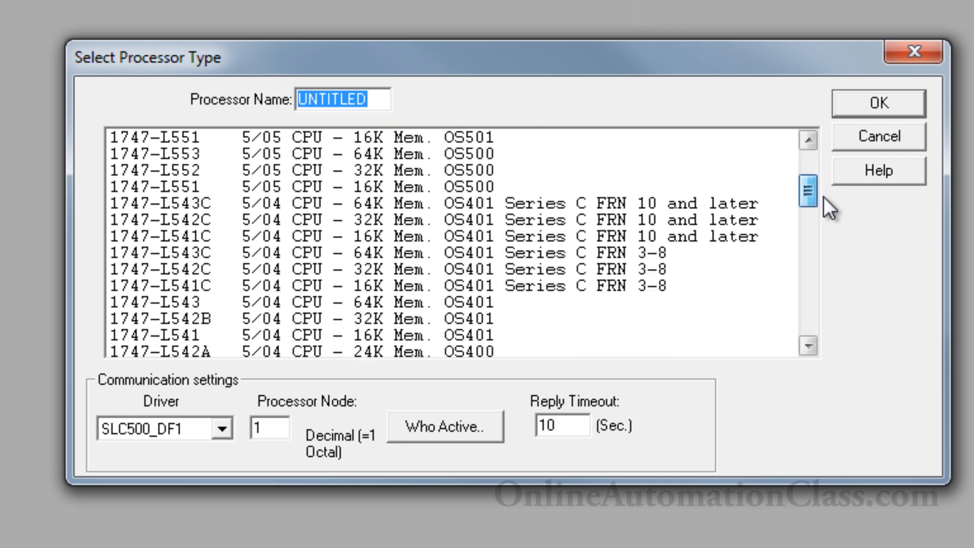
# - Select the 1747-L531E FRN 3-8 processor, name it DEMO1, and keep driver SLC500_DF1
pyautogui.scroll(-3)
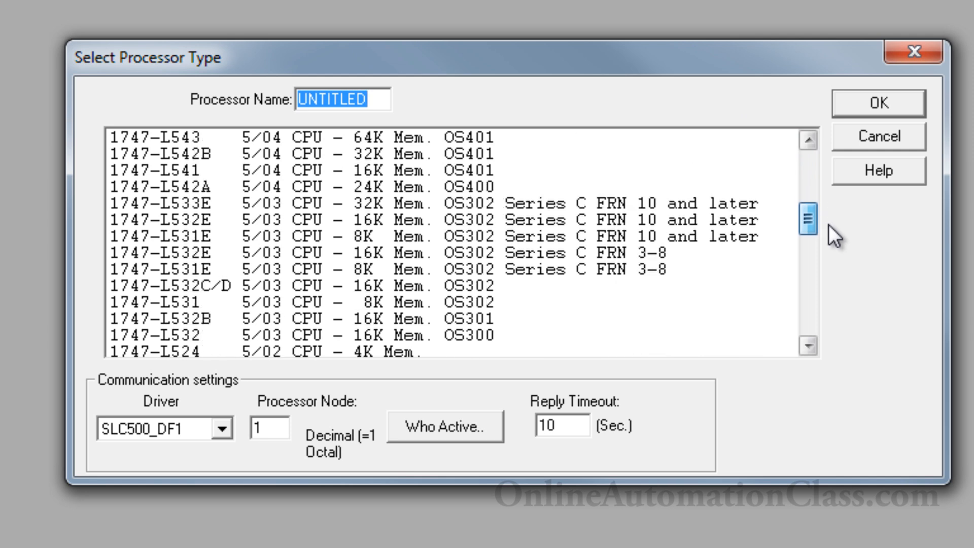
pyautogui.scroll(-3)
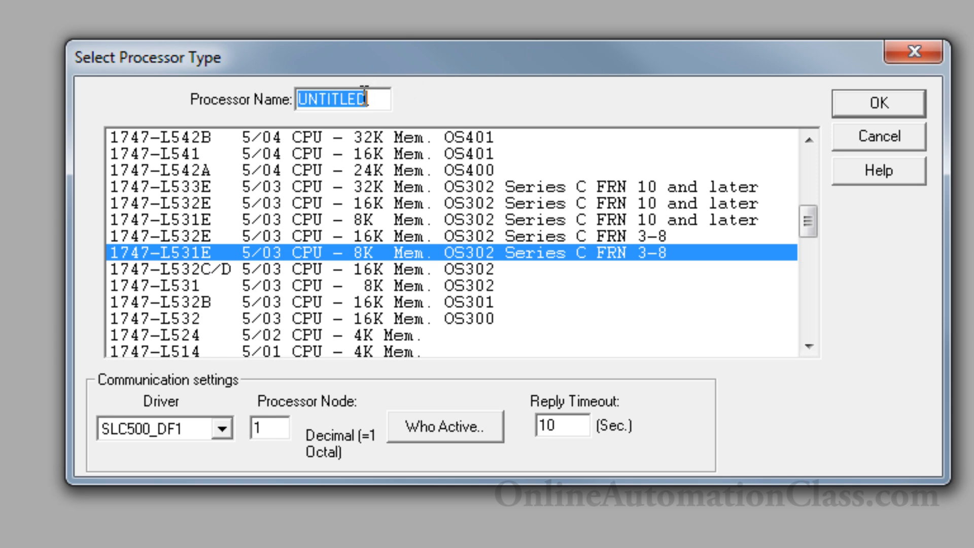
pyautogui.write('DEMO')
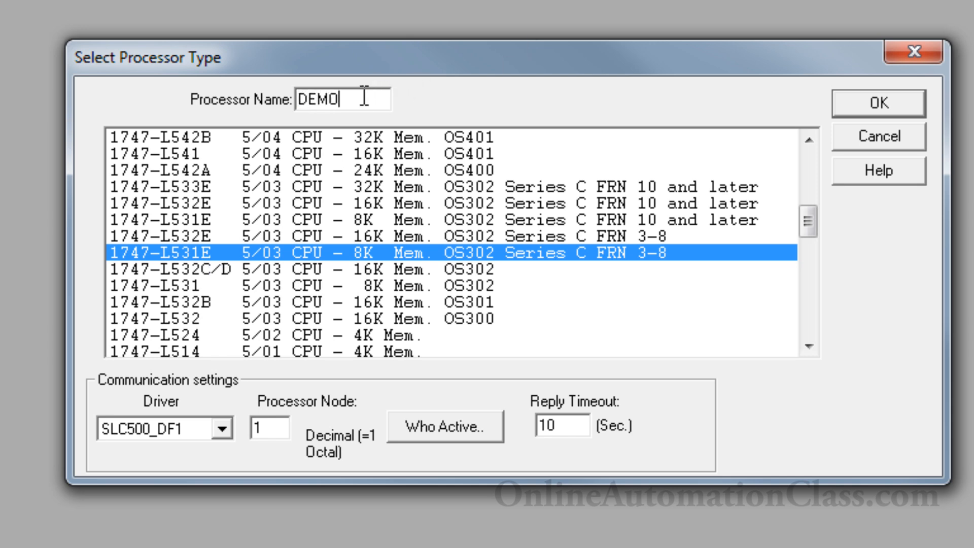
pyautogui.write('1')
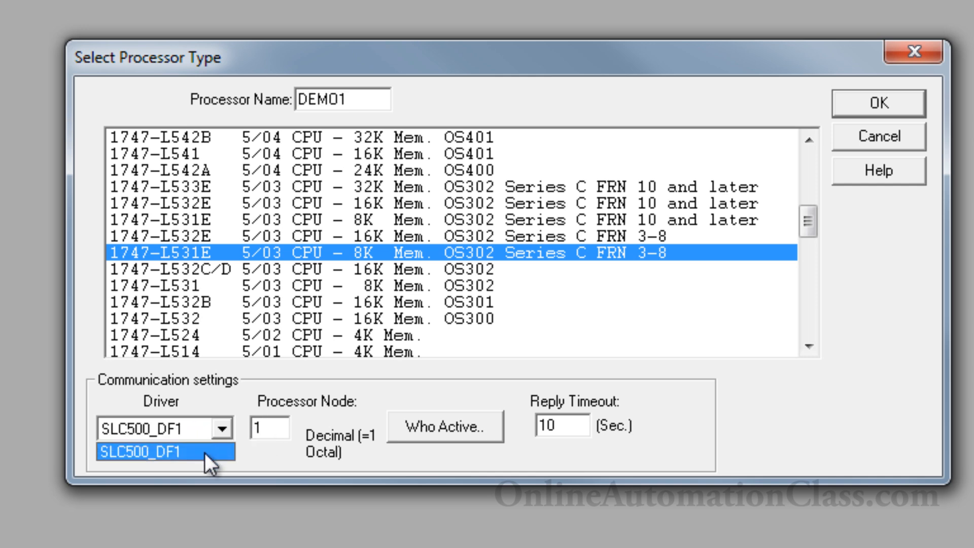
pyautogui.click(153, 451)
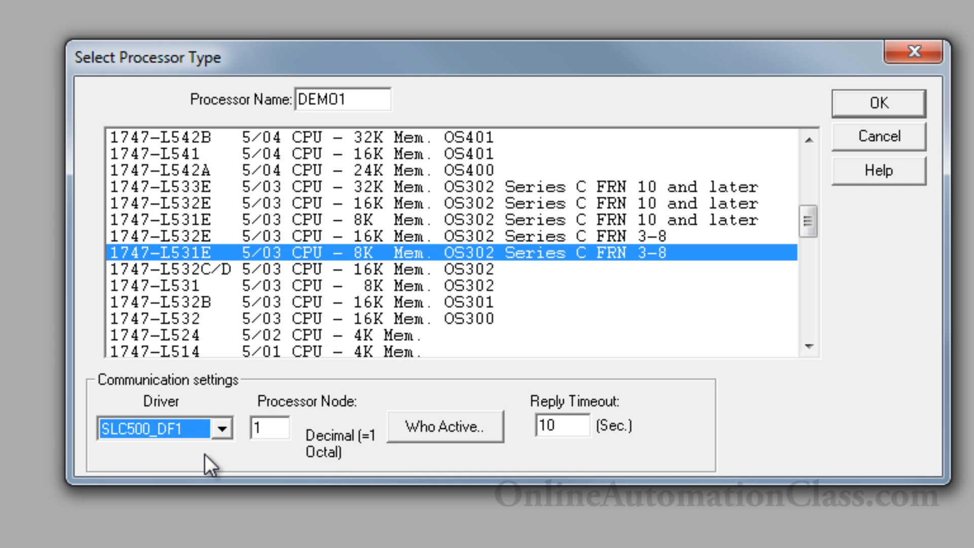
pyautogui.moveTo(863, 131)
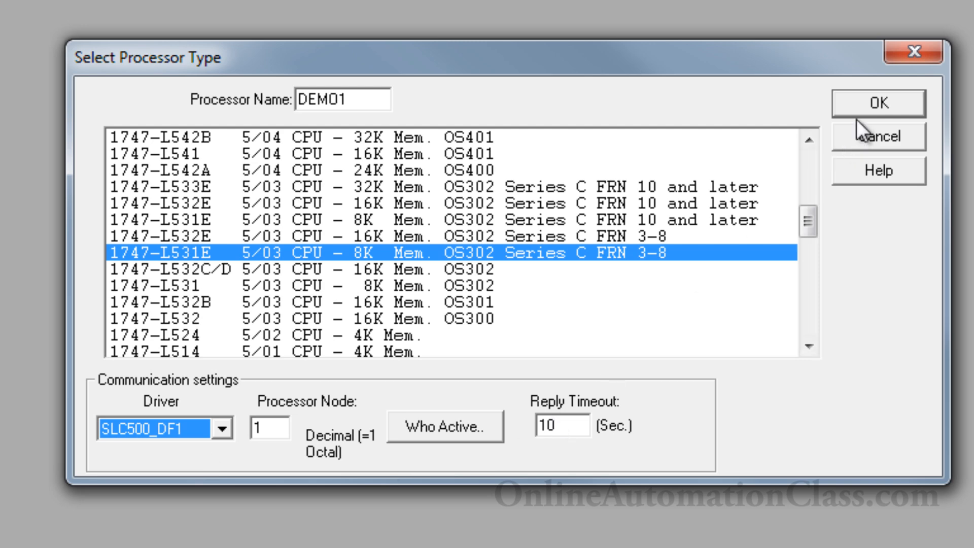
# - Confirm the processor and save the new project as DEMO1.RSS
pyautogui.click(878, 102)
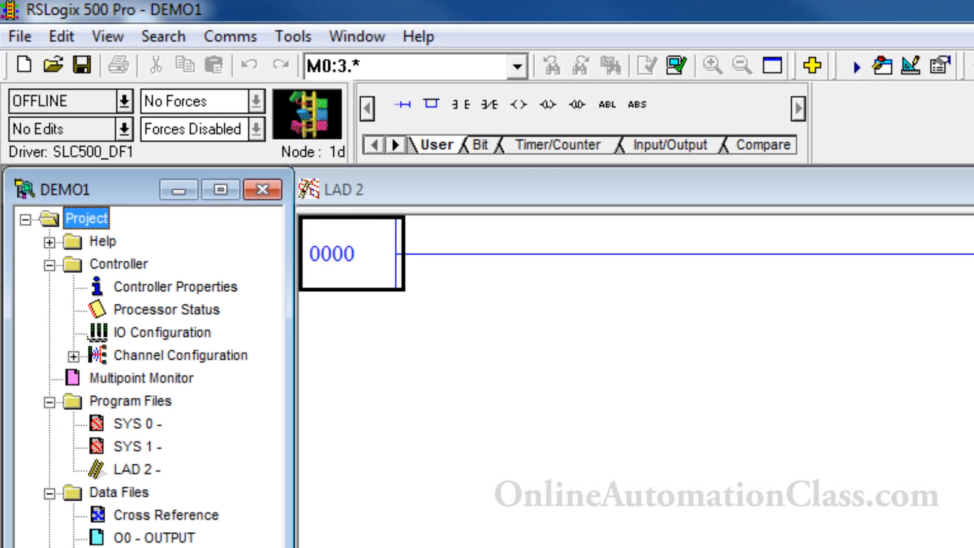
pyautogui.click(19, 36)
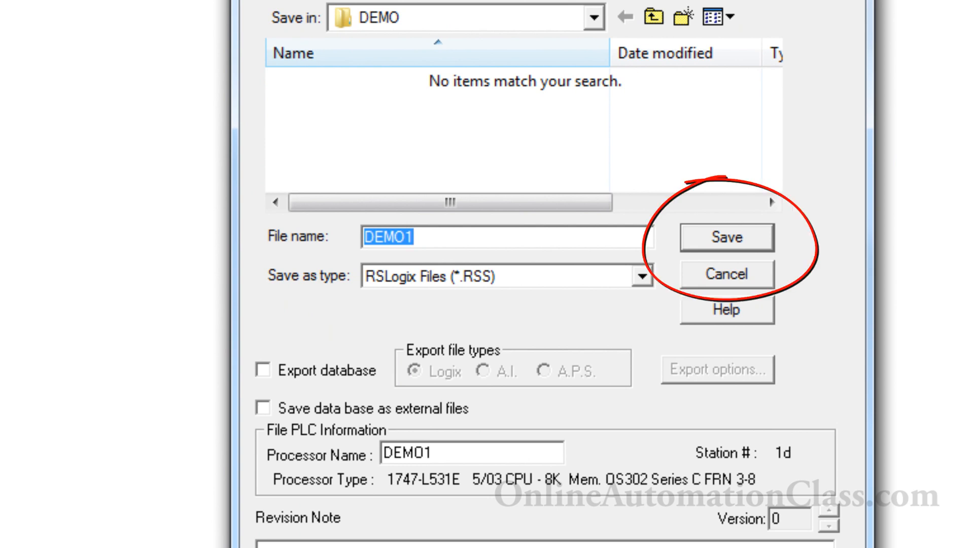
pyautogui.moveTo(600, 48)
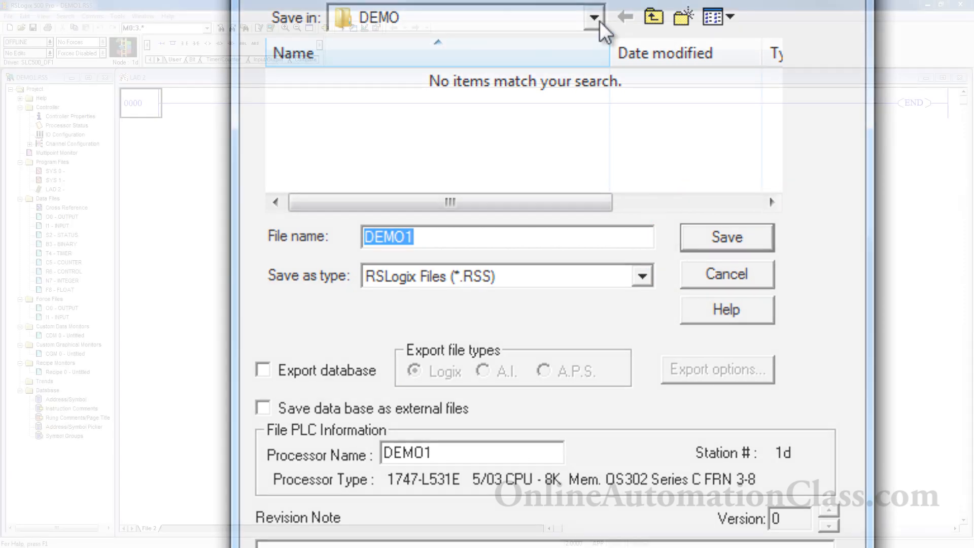
pyautogui.click(726, 237)
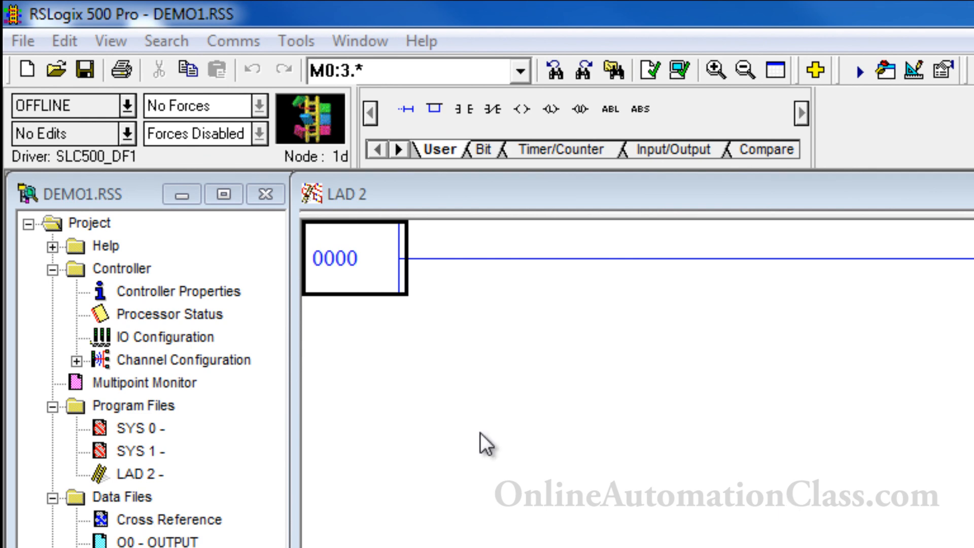
pyautogui.doubleClick(179, 291)
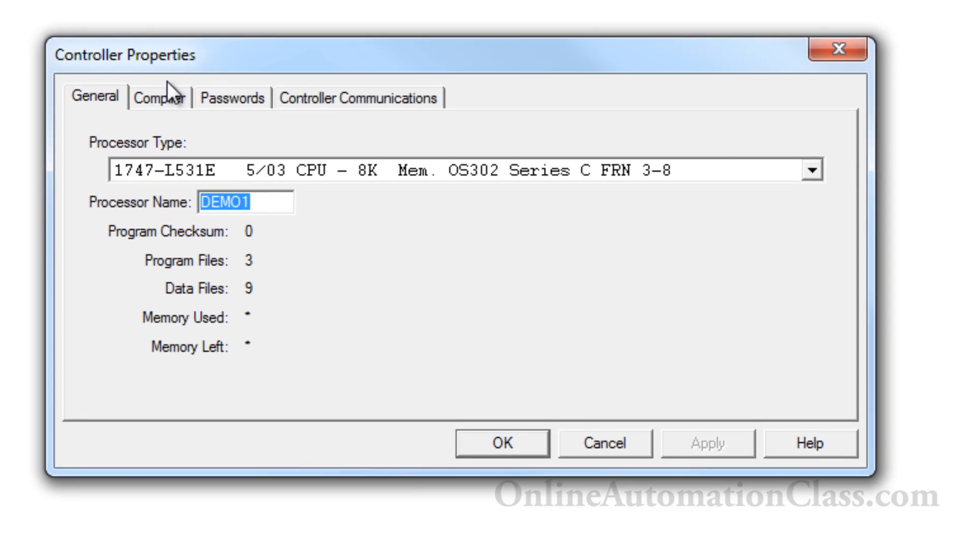
pyautogui.click(359, 97)
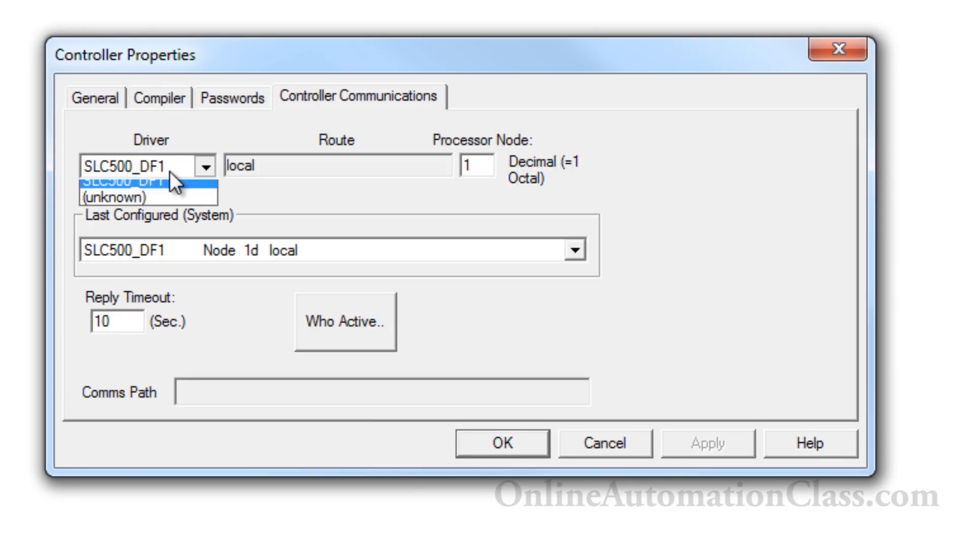
pyautogui.click(124, 182)
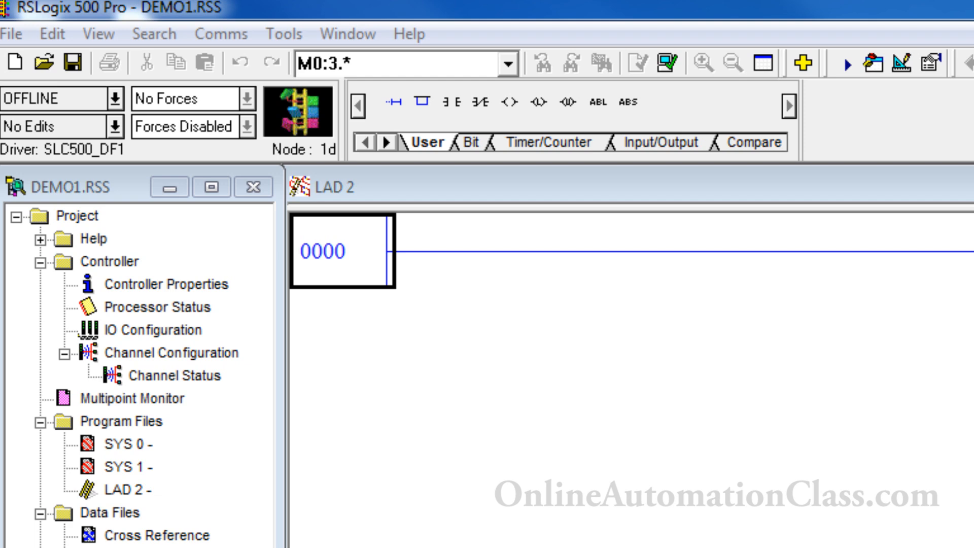
pyautogui.doubleClick(174, 352)
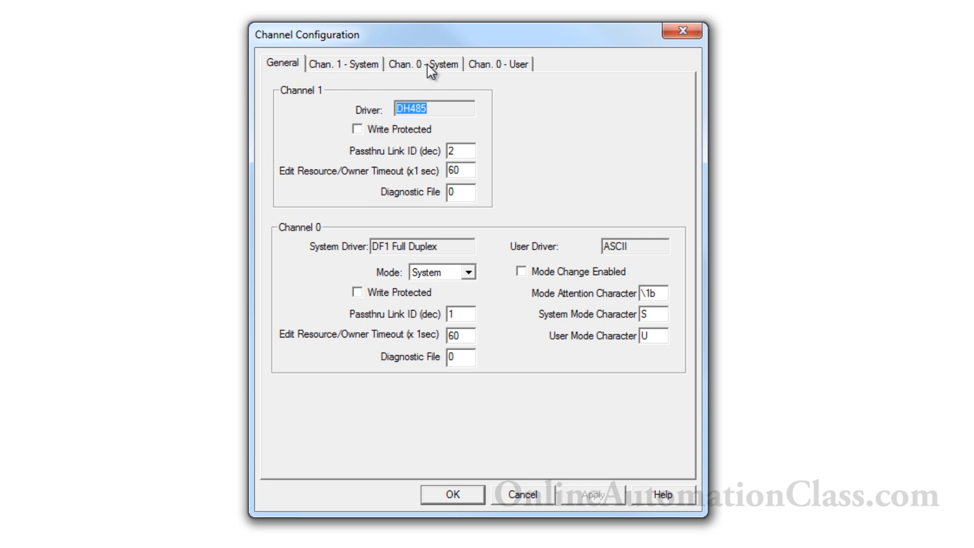
pyautogui.click(423, 63)
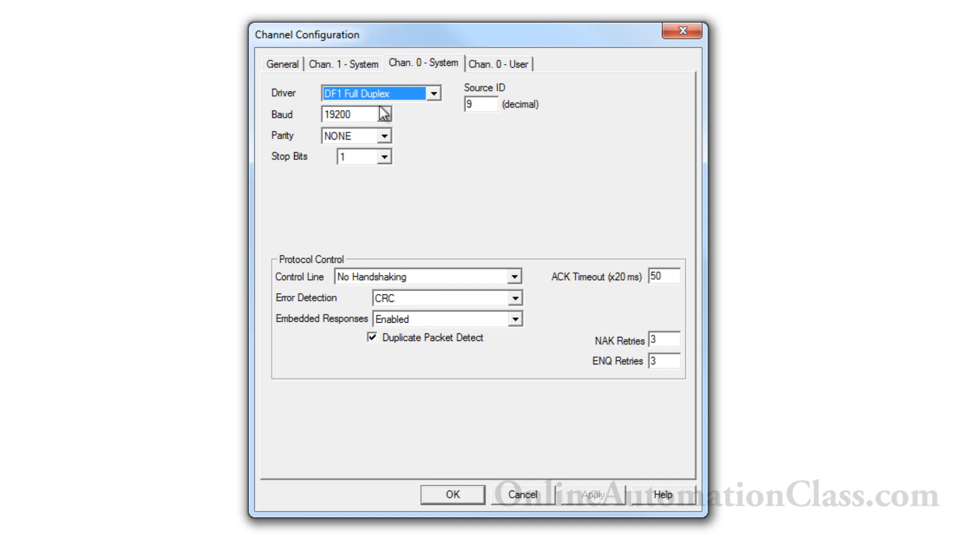
pyautogui.click(384, 114)
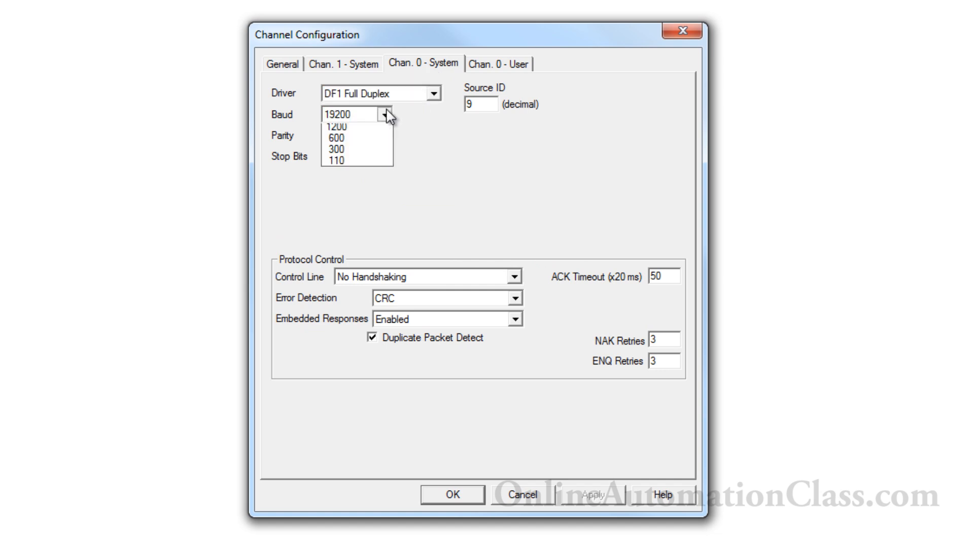
pyautogui.click(348, 114)
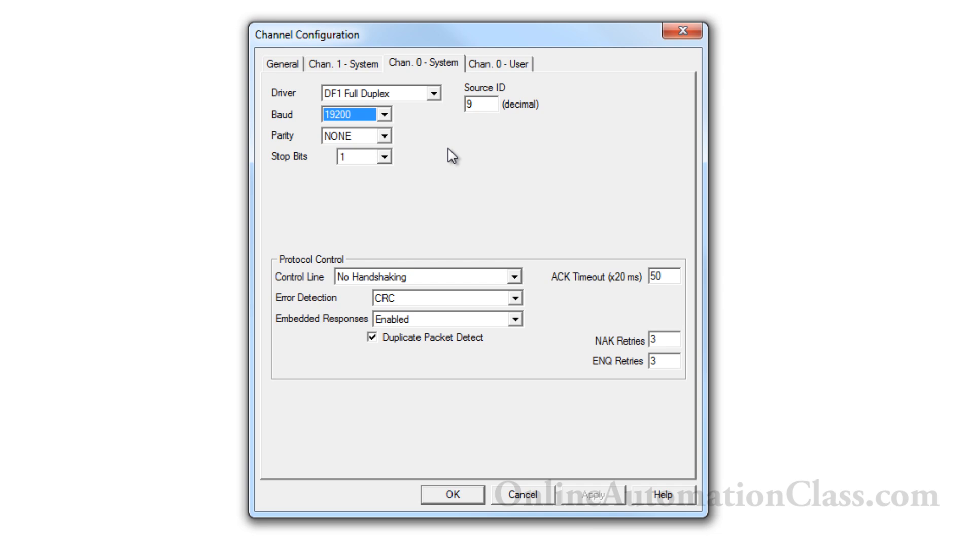
pyautogui.moveTo(550, 411)
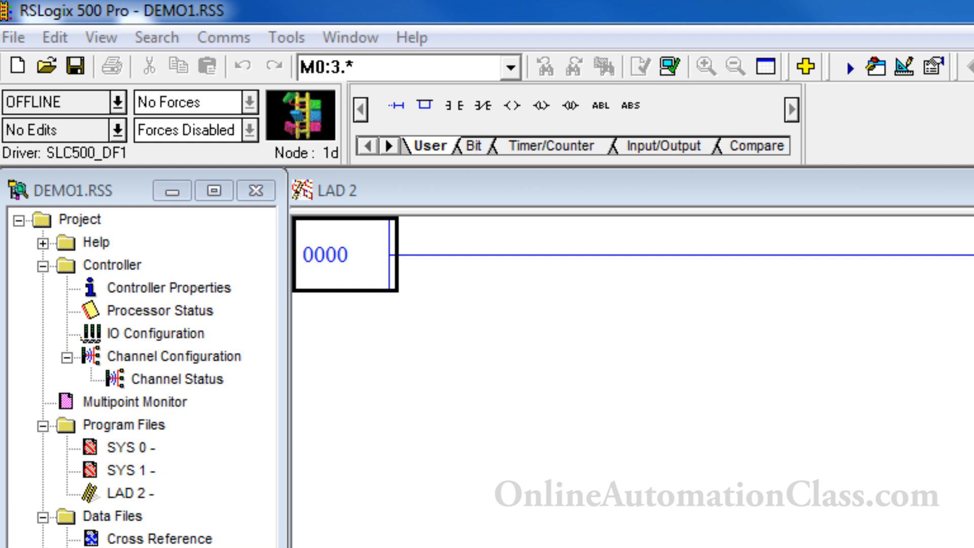
# - Open IO Configuration with a 1746-A7 7-slot rack and launch Read IO Config
pyautogui.click(158, 333)
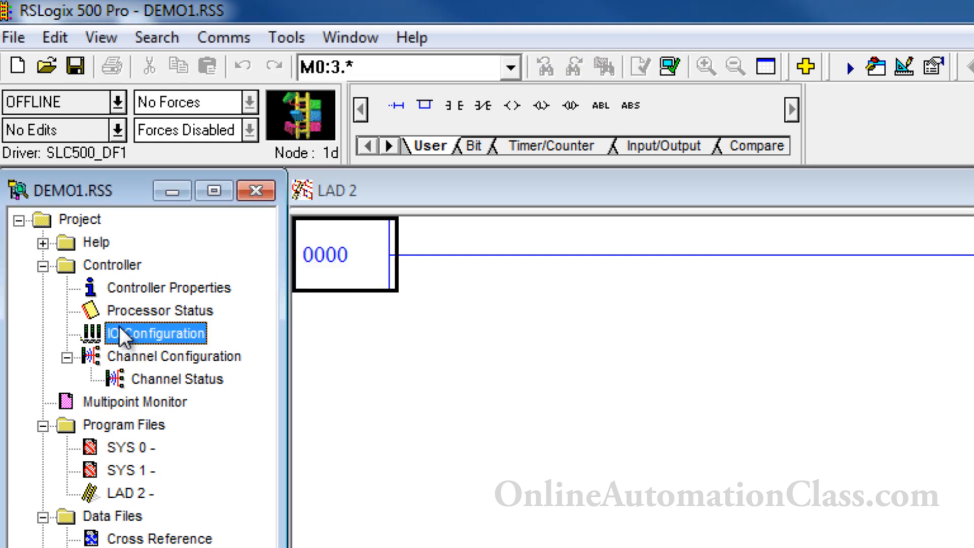
pyautogui.doubleClick(149, 332)
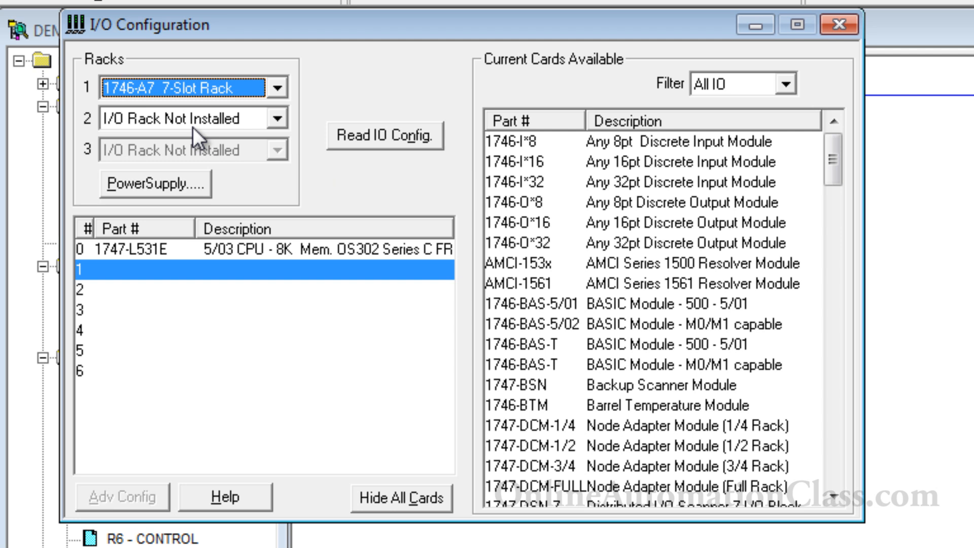
pyautogui.click(384, 135)
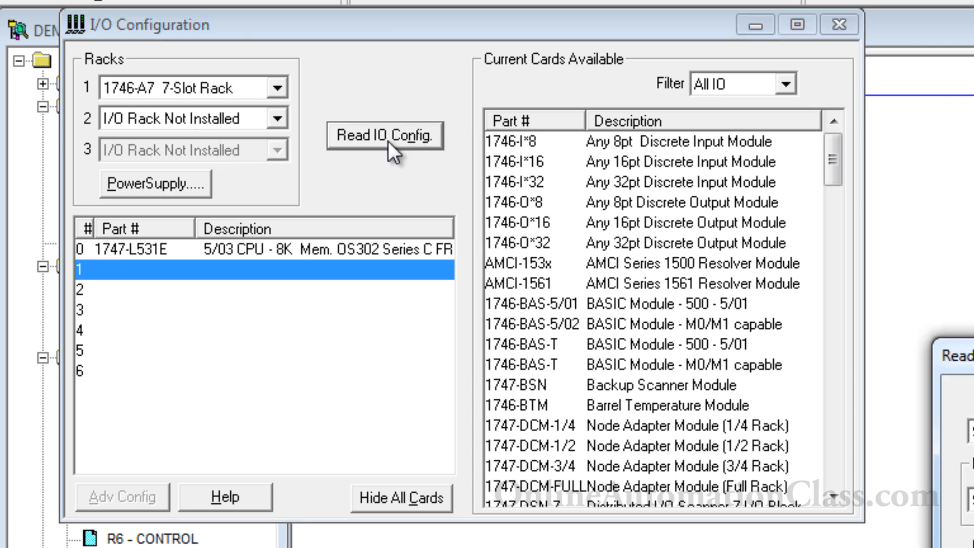
pyautogui.click(384, 134)
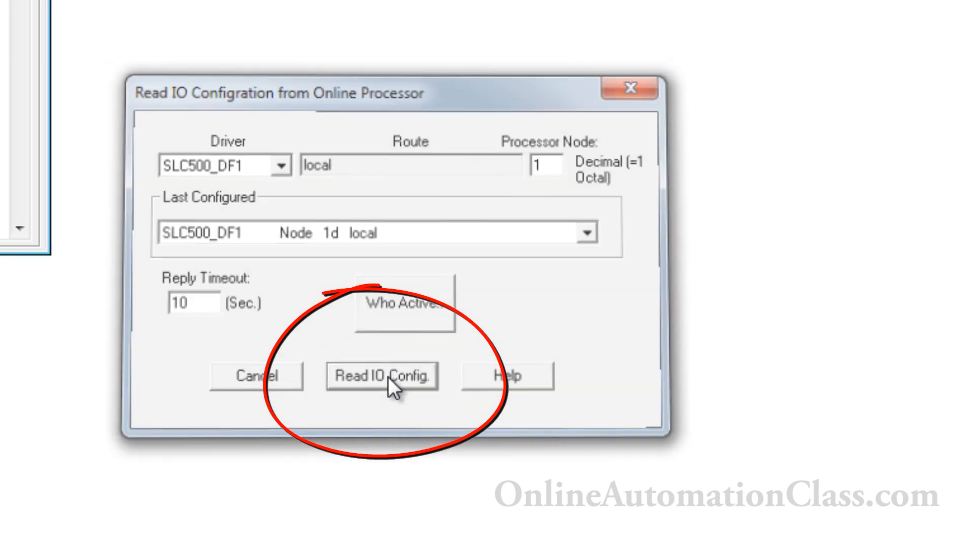
# - Read the chassis modules from the processor and add the 1747-SDN scanner to slot 6
pyautogui.click(381, 376)
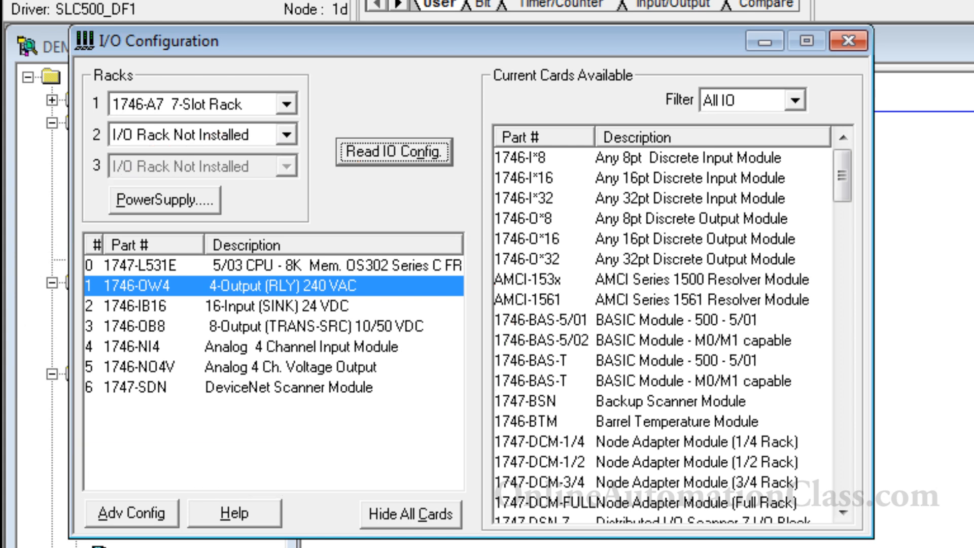
pyautogui.moveTo(379, 359)
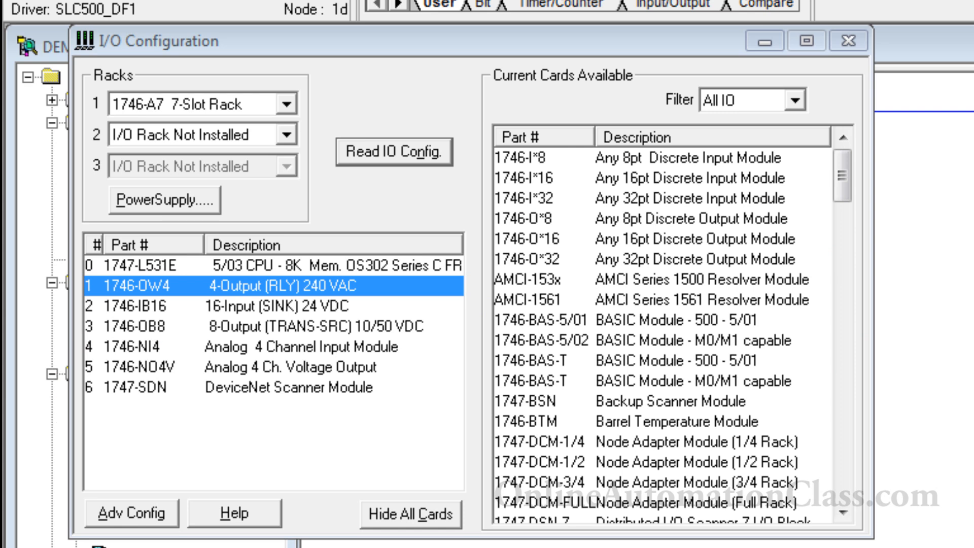
pyautogui.moveTo(523, 326)
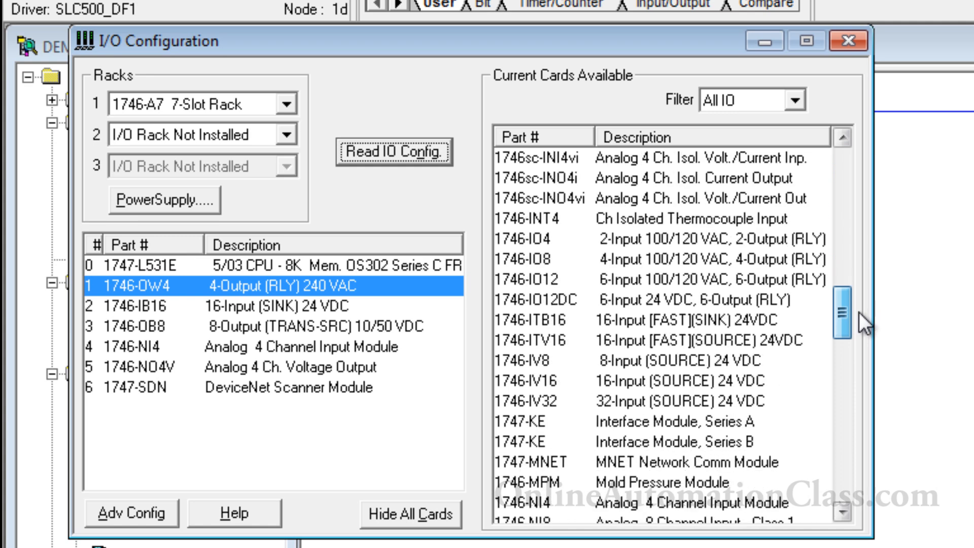
pyautogui.scroll(-3)
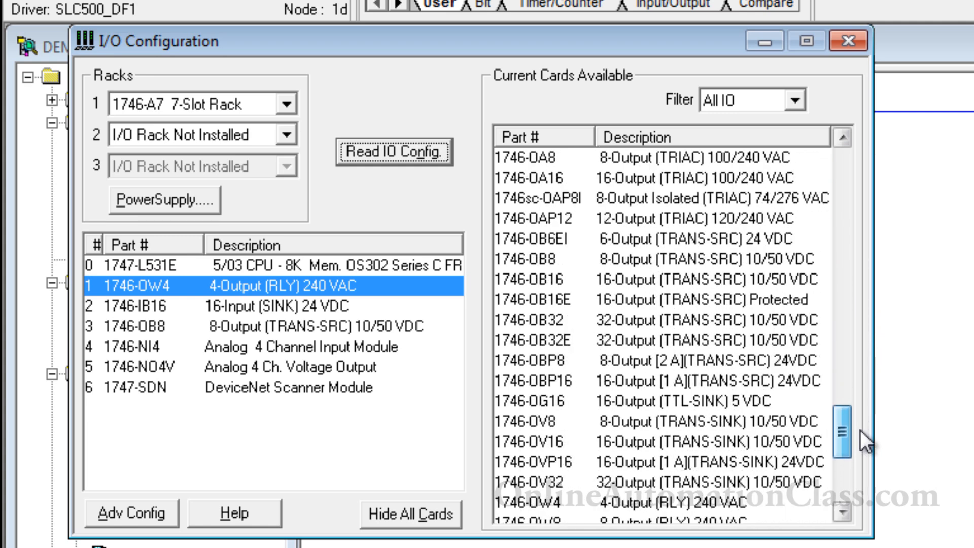
pyautogui.scroll(-3)
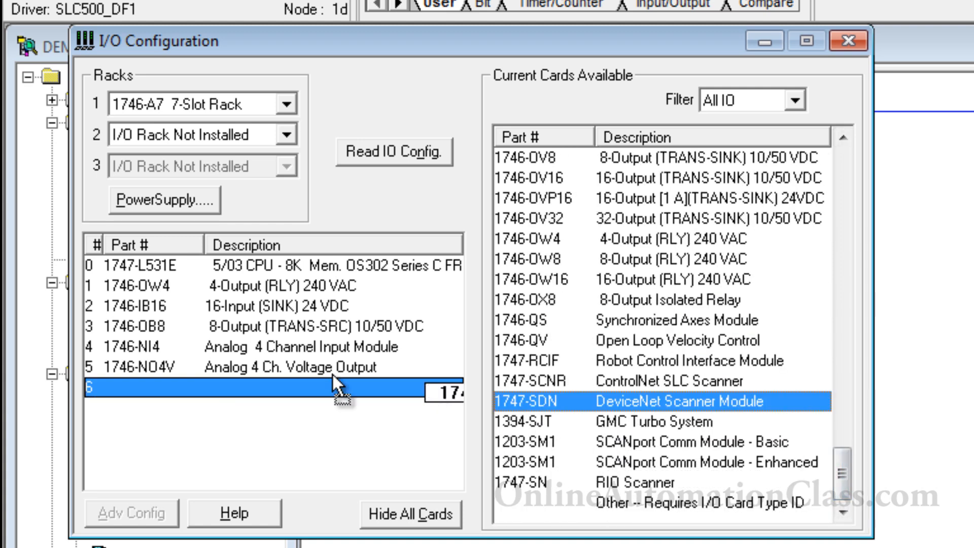
pyautogui.doubleClick(625, 401)
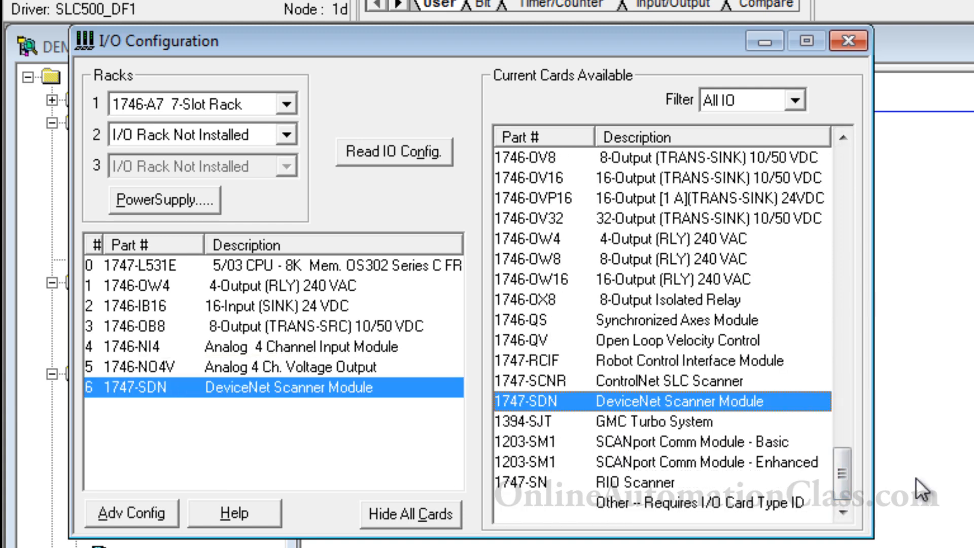